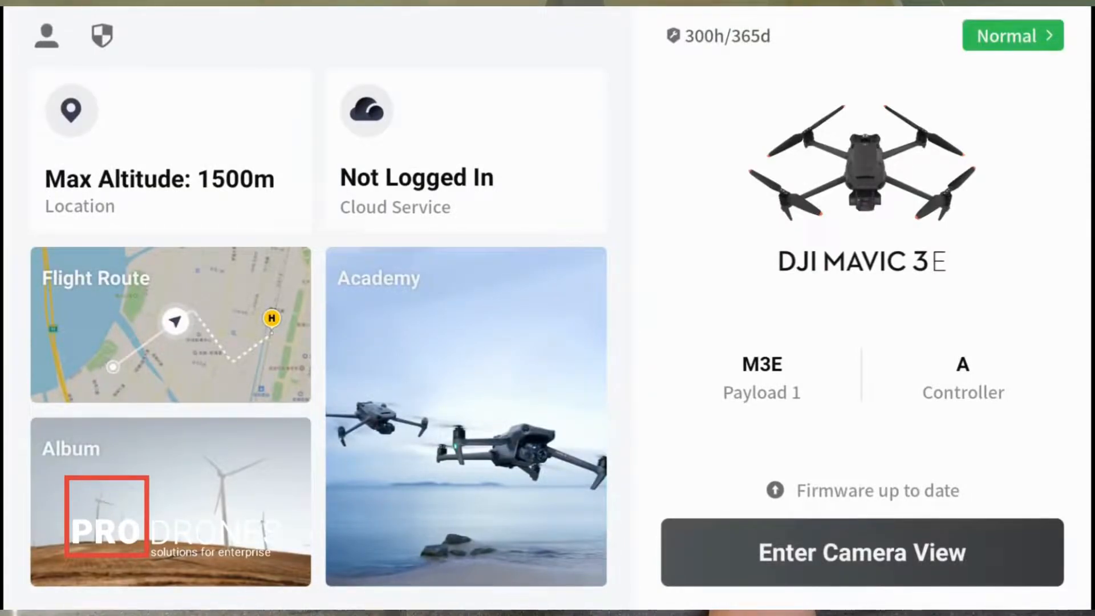
Open the Mavic 3E preflight check and scroll through its settings.
click(1012, 36)
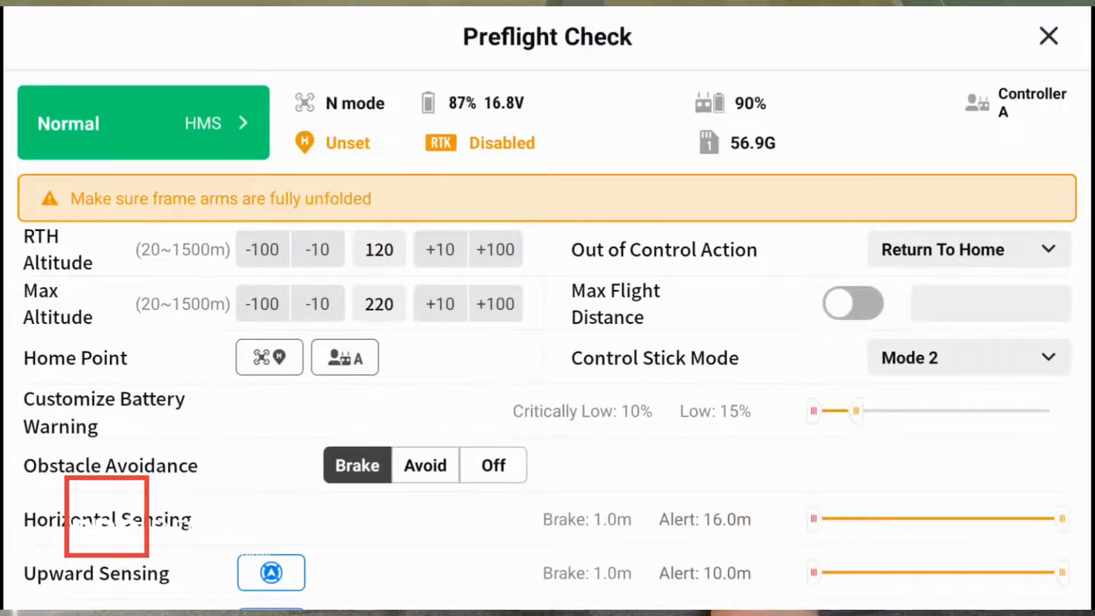
scroll(up, 3)
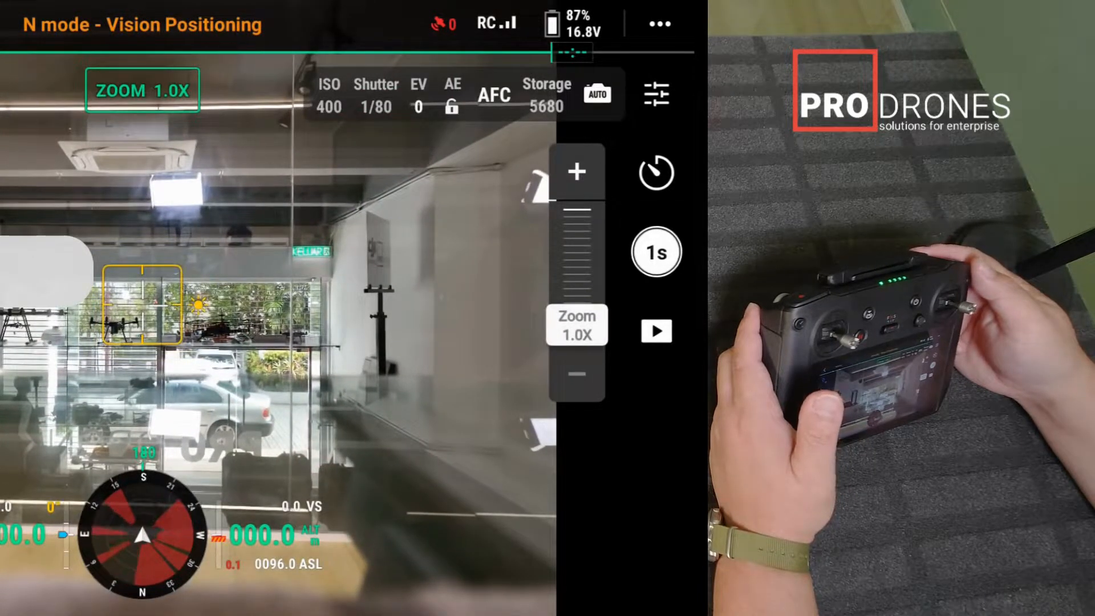
Zoom the camera in toward 7x on the drones, out briefly, then back in.
click(576, 172)
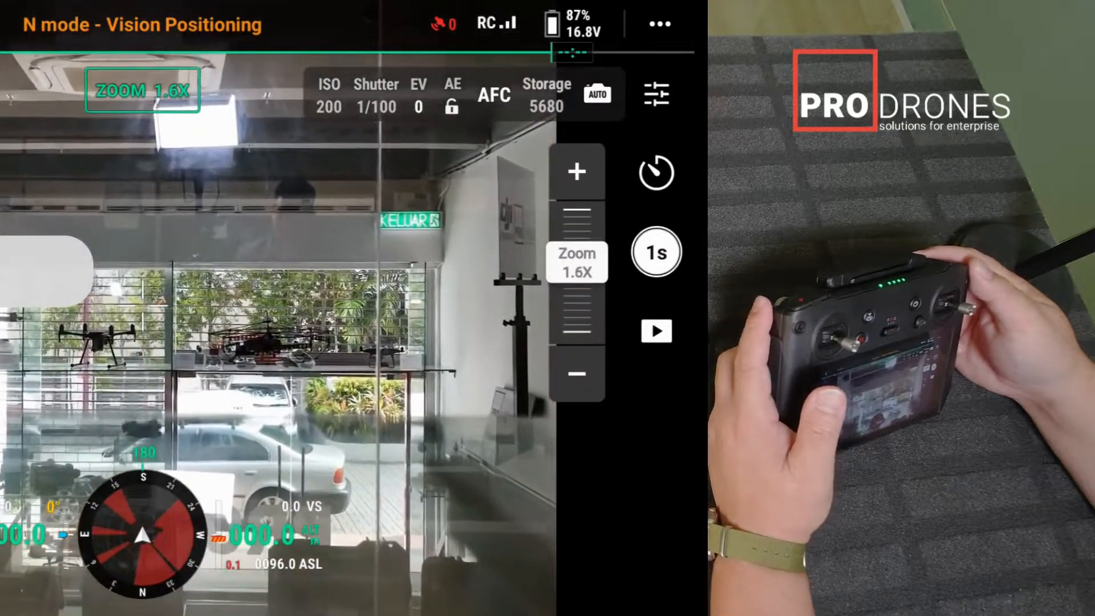
click(576, 171)
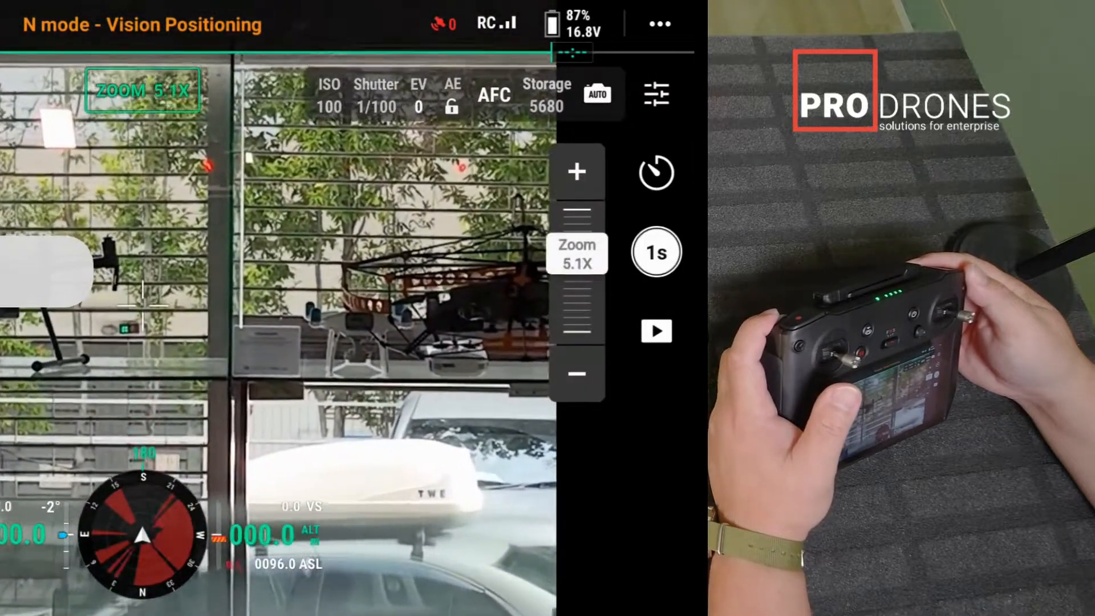
click(577, 172)
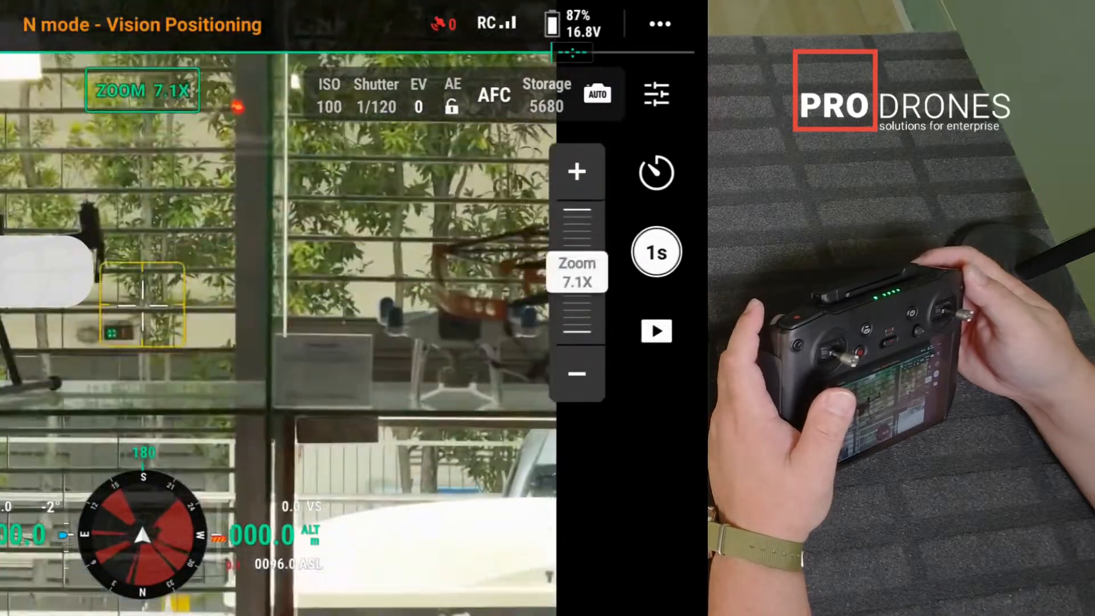
click(576, 374)
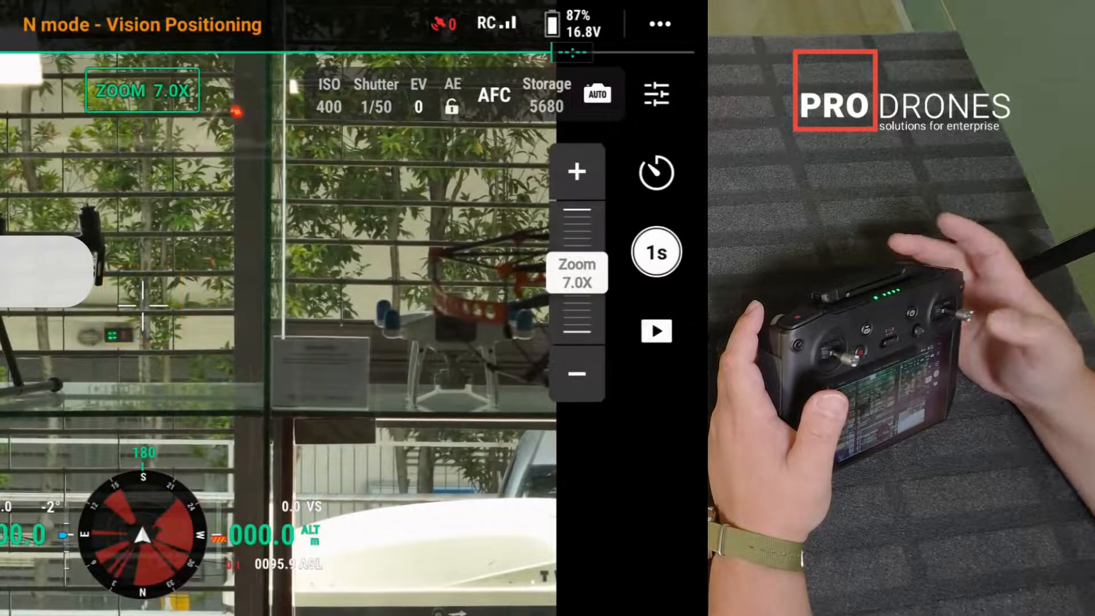
click(576, 375)
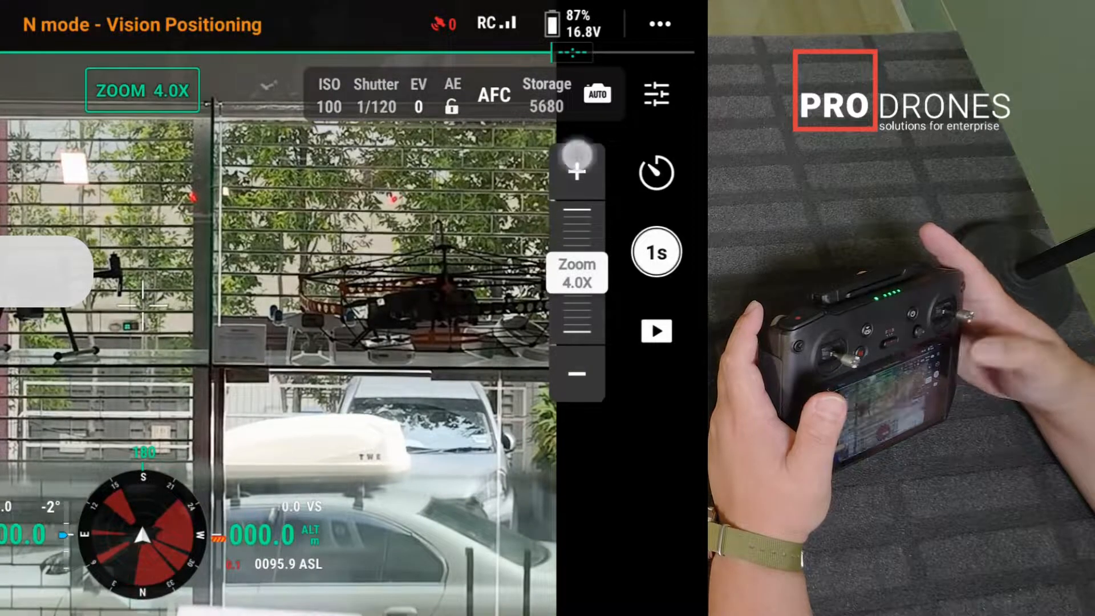
click(576, 171)
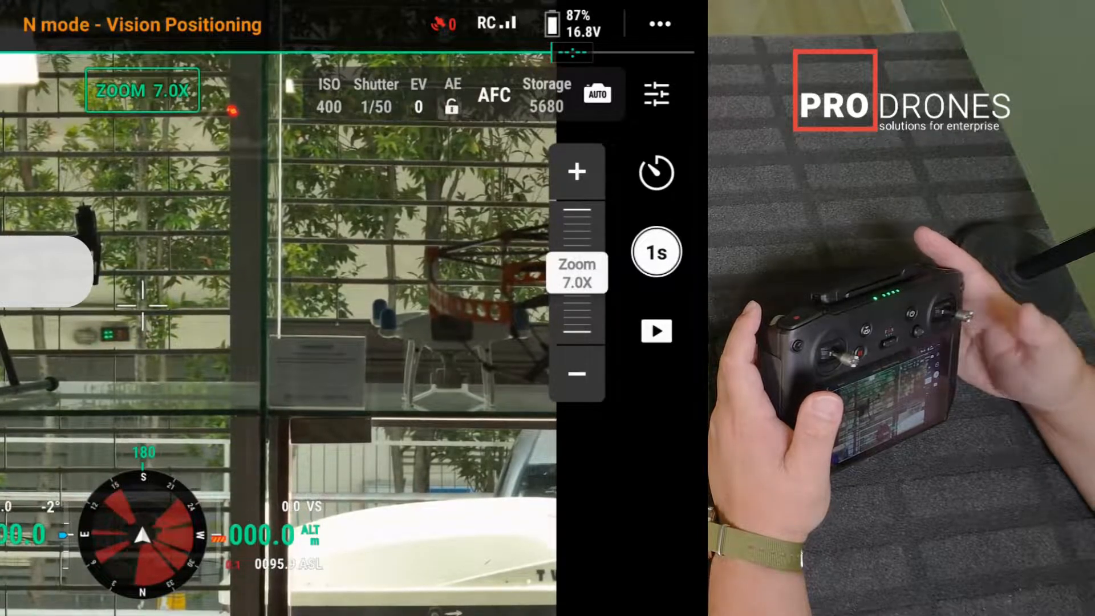
click(143, 307)
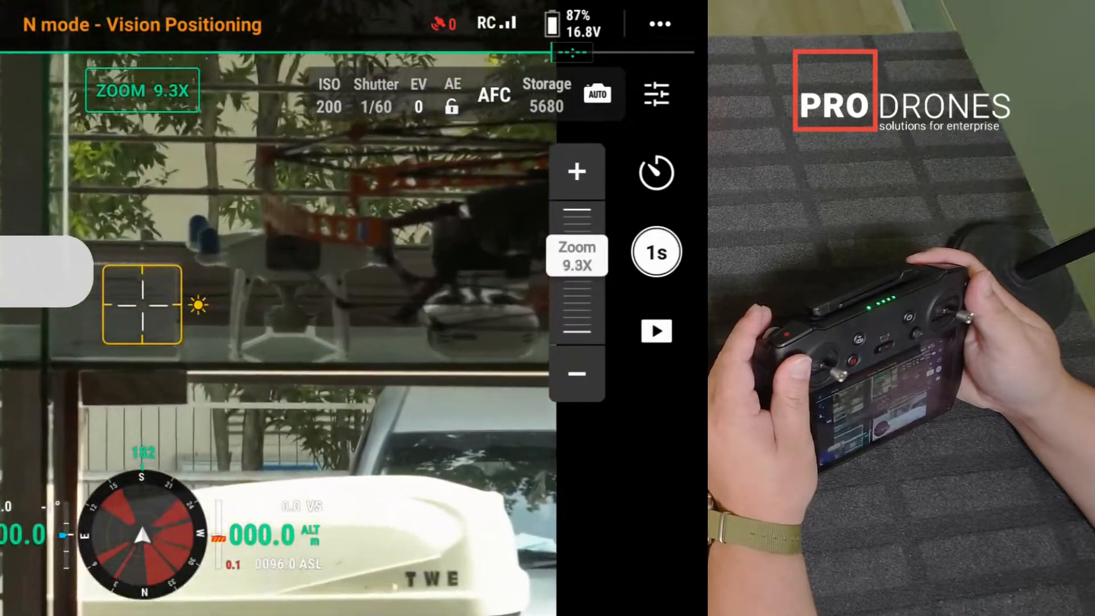
Zoom to 54.4x on the Phantom 4 RTK placard, then back out.
click(576, 171)
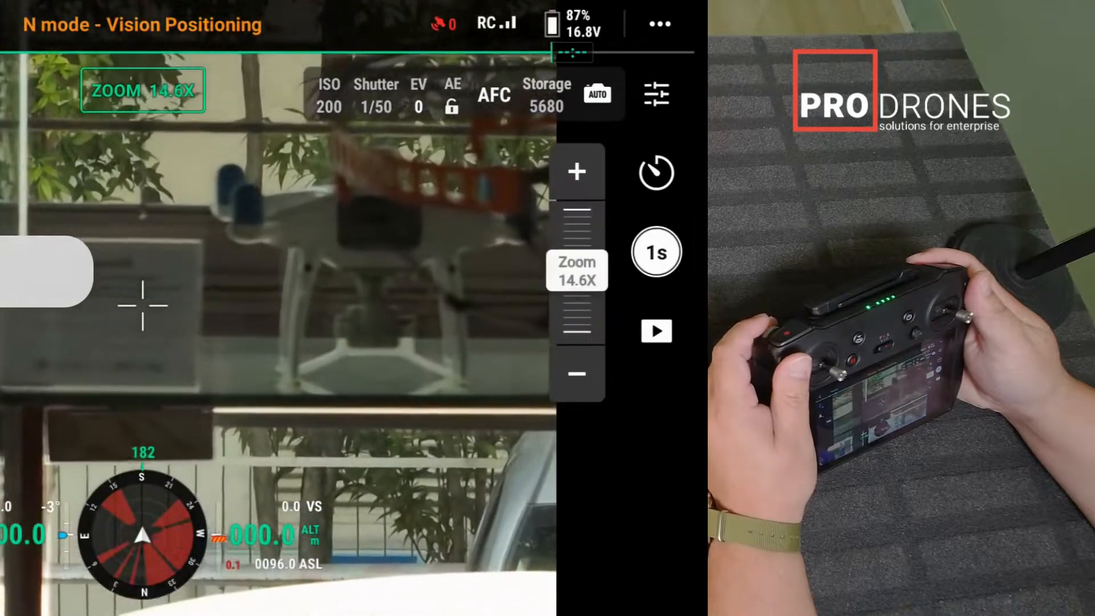
click(576, 171)
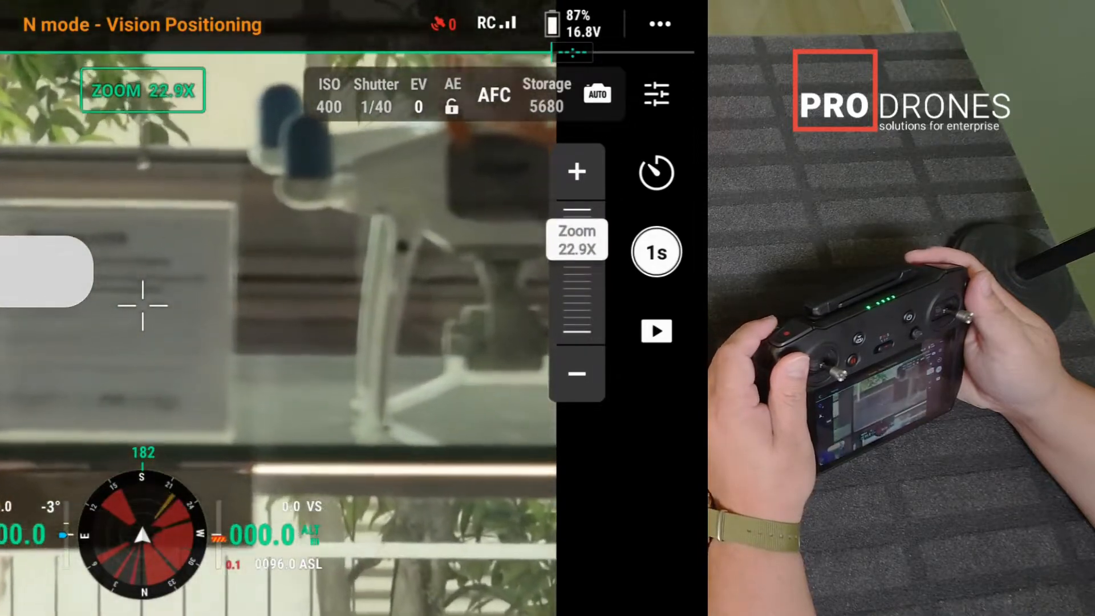
click(576, 171)
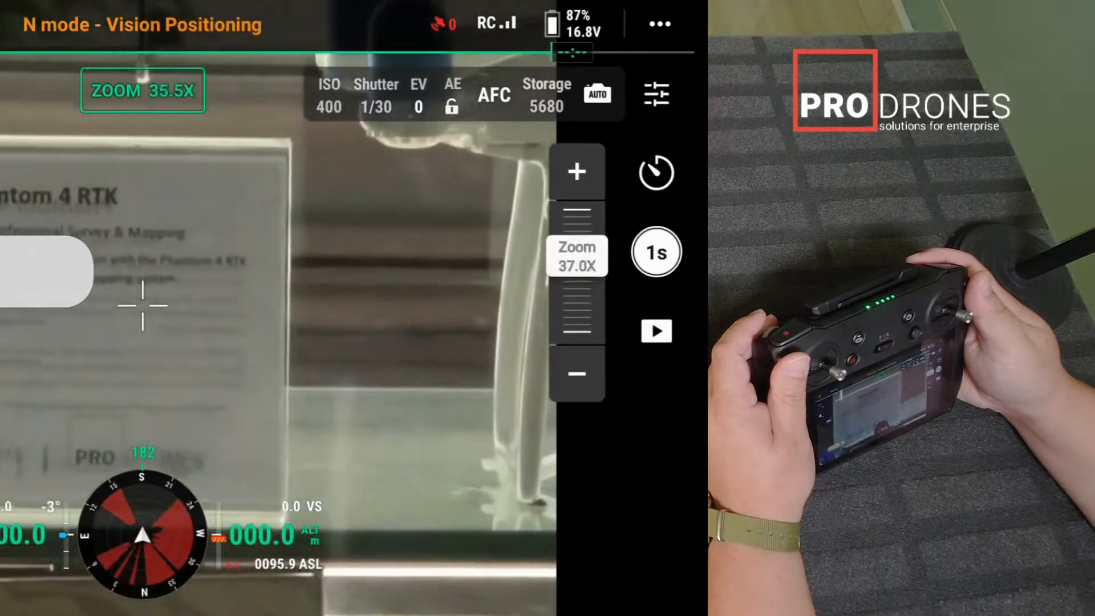
click(576, 171)
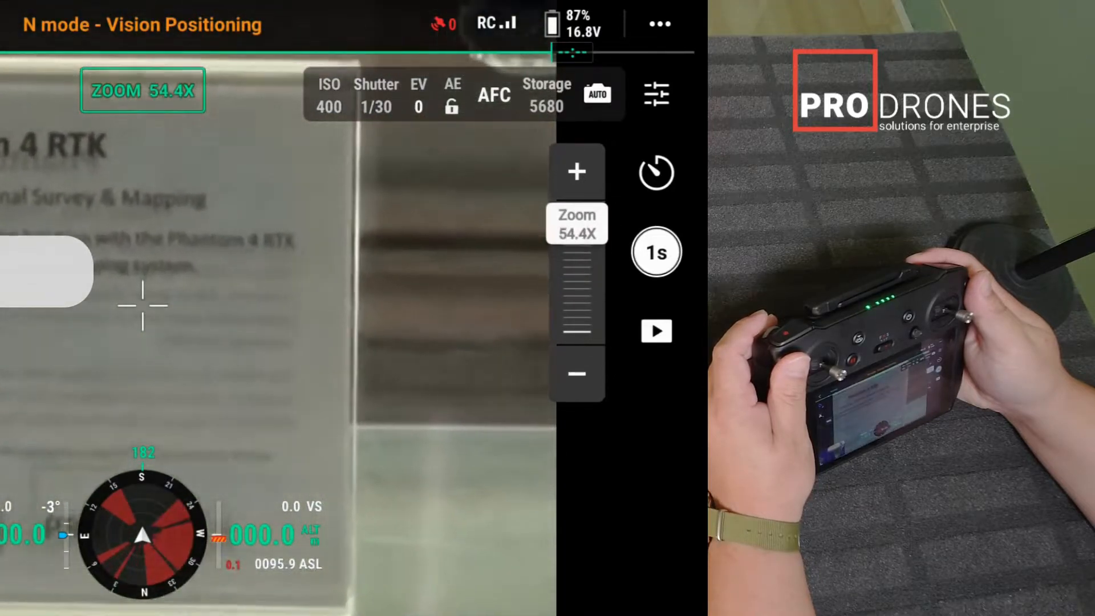
click(576, 171)
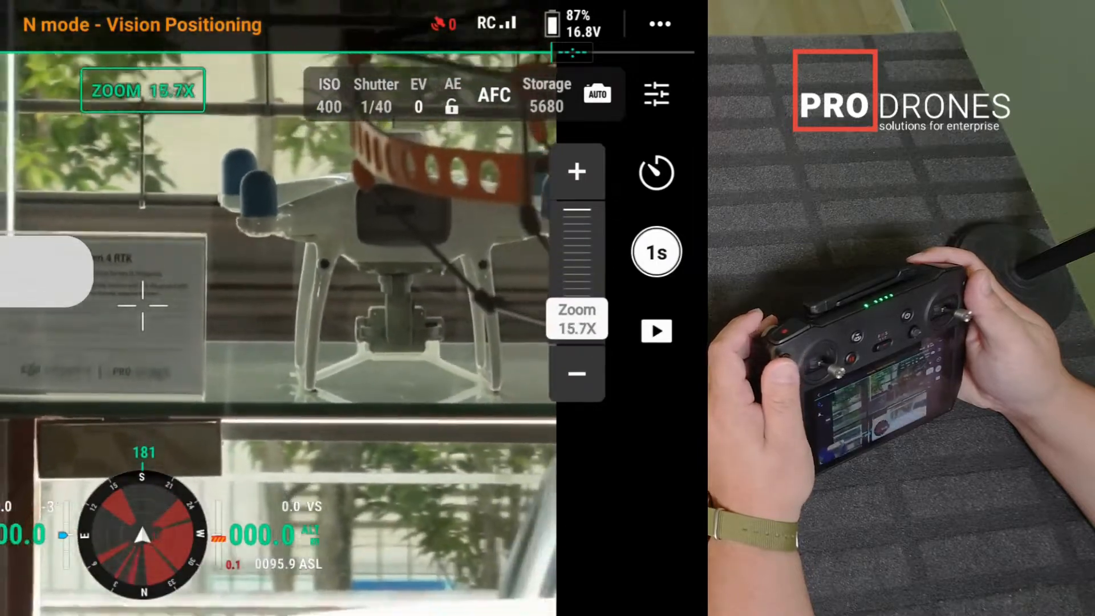
click(576, 374)
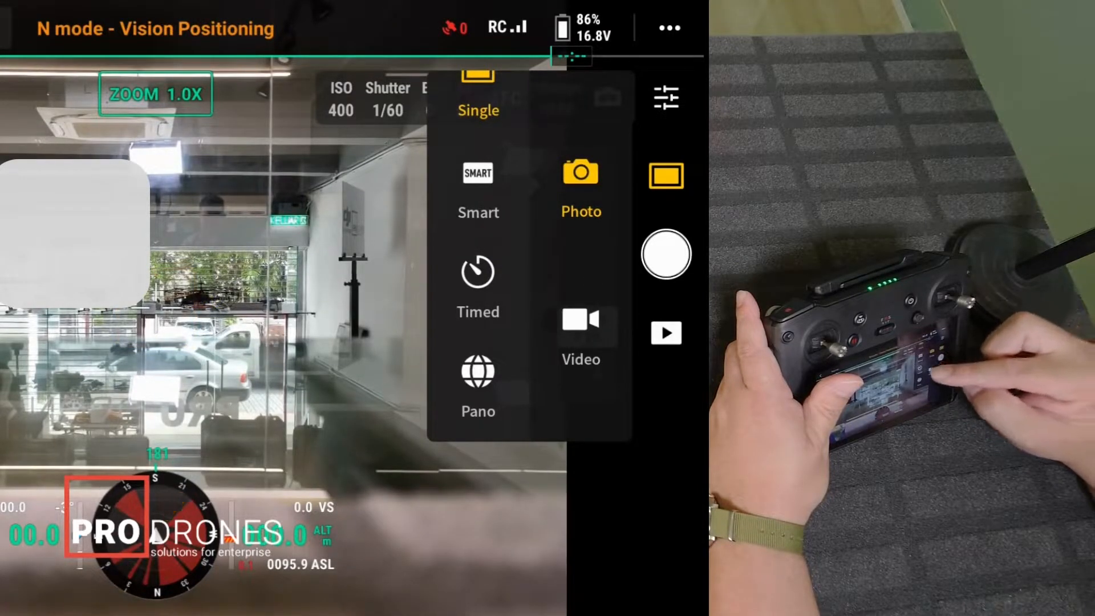
Switch capture to video, back to photo, then exit to the home screen.
click(581, 332)
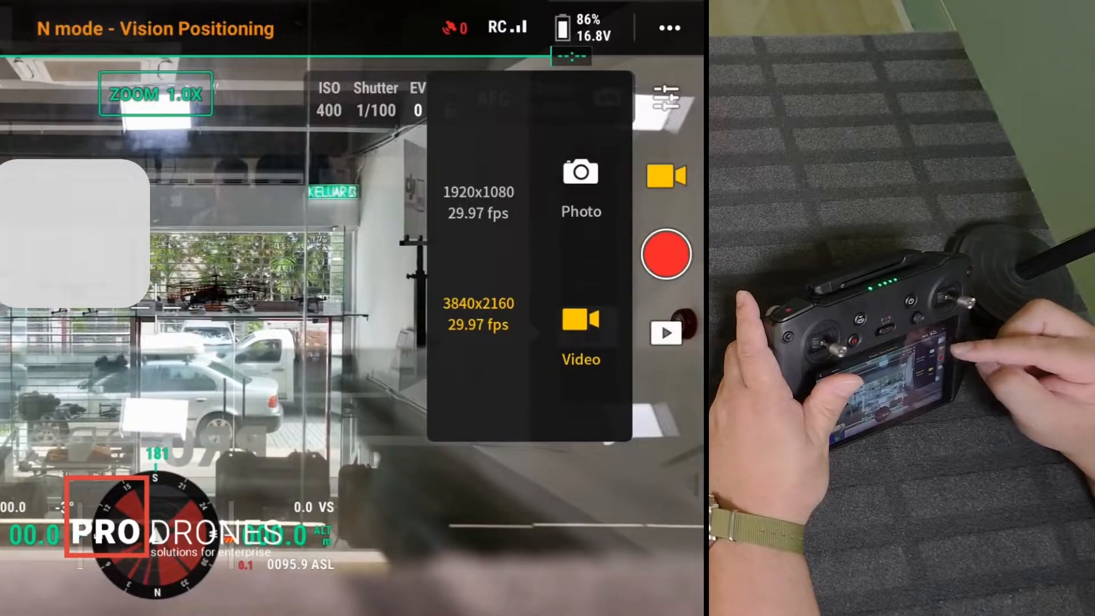
click(581, 182)
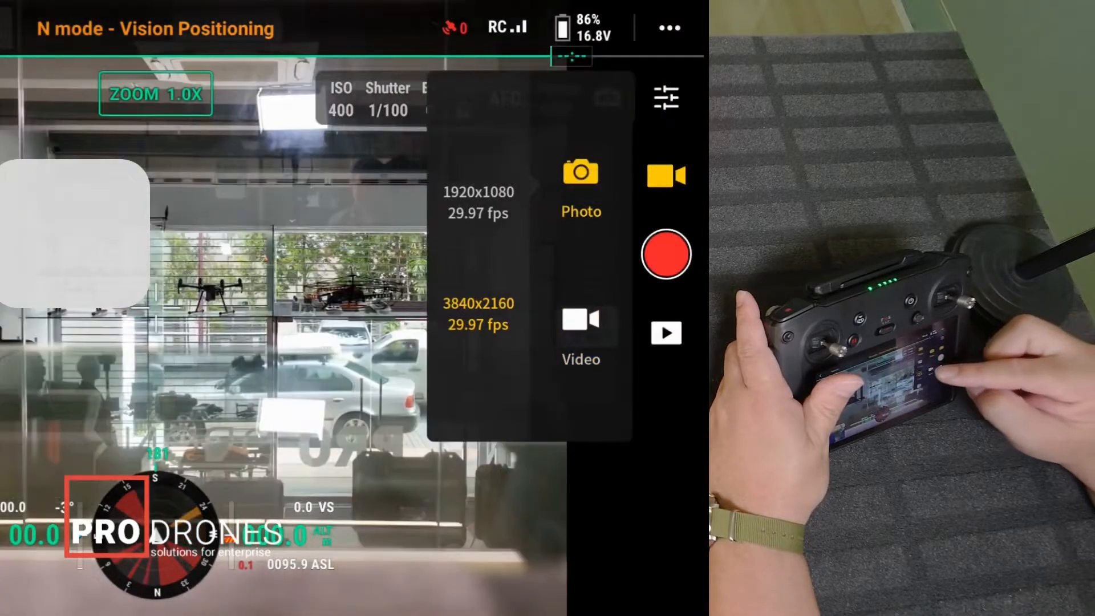
click(581, 185)
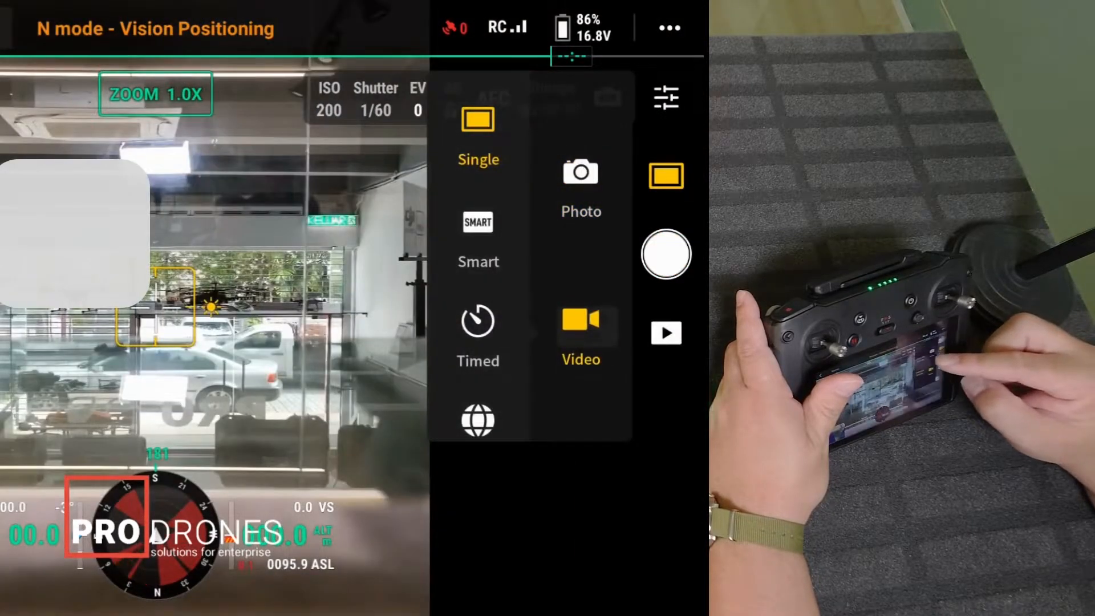
click(579, 321)
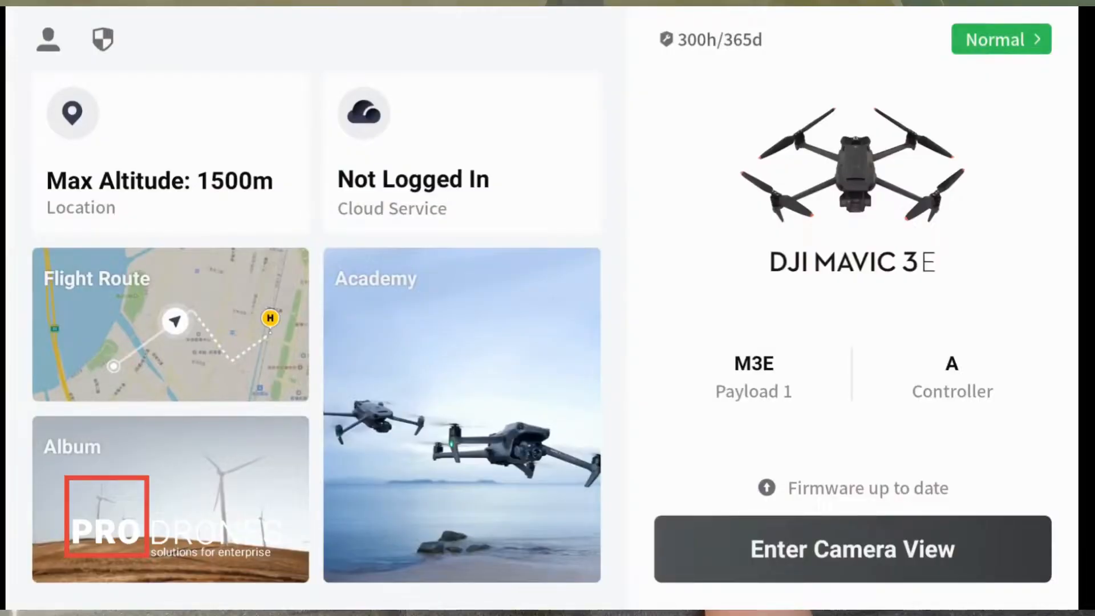
Open the Mapping1 flight route with its 16 waypoints, then leave it.
click(170, 325)
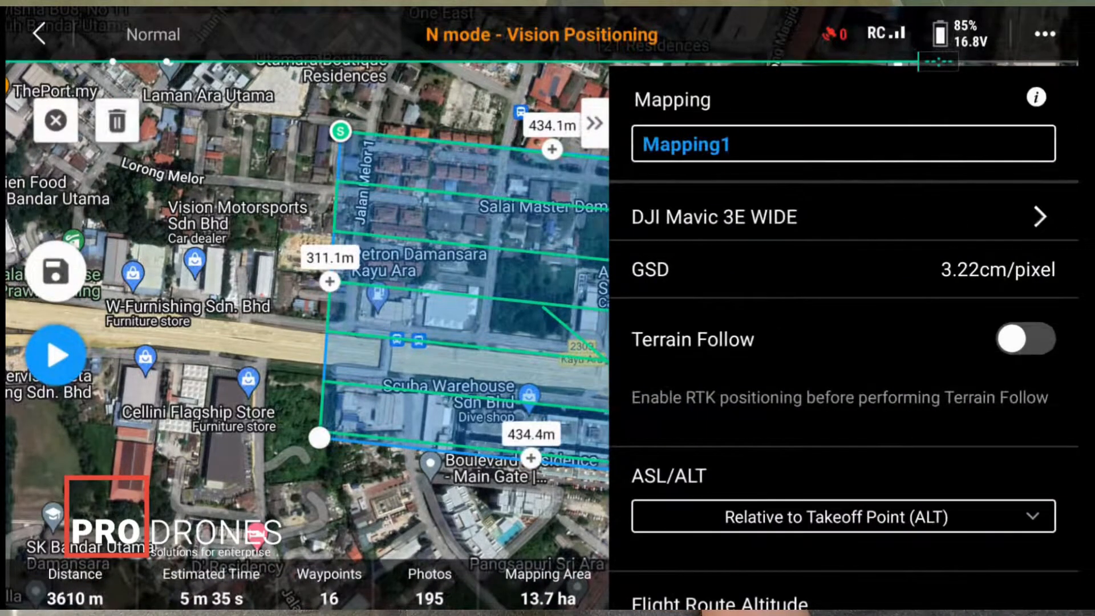
click(55, 271)
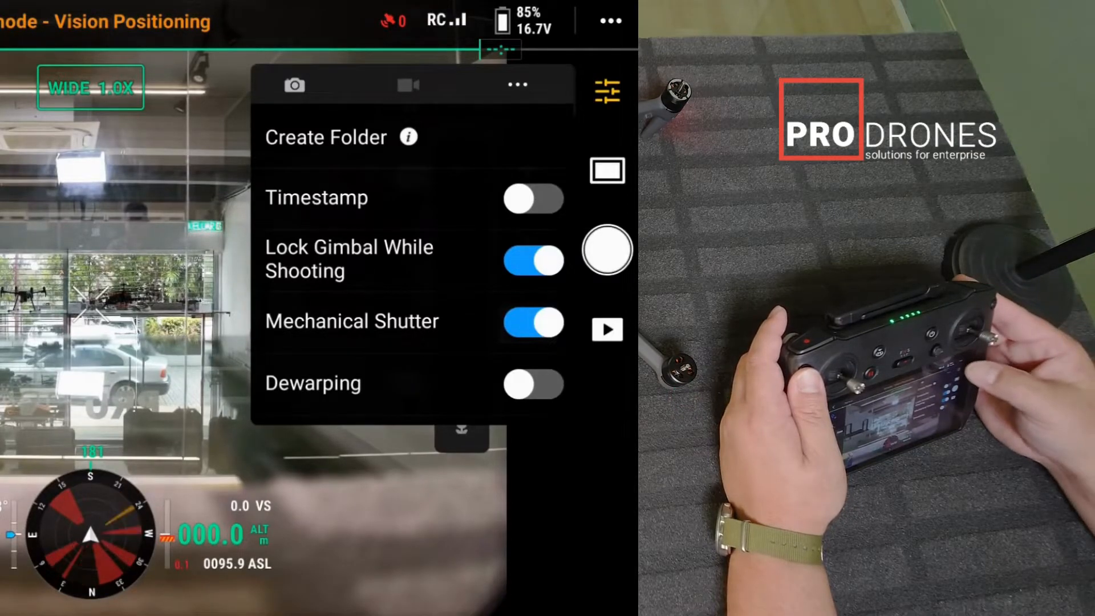
Set photo capture to Timed mode with a 1s interval.
click(294, 84)
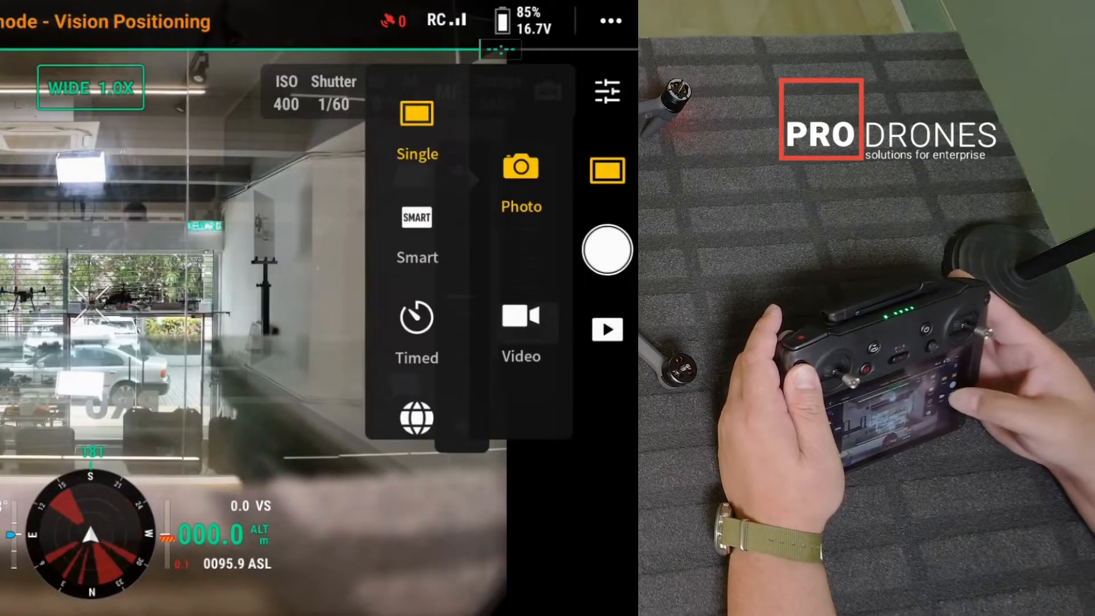
click(417, 332)
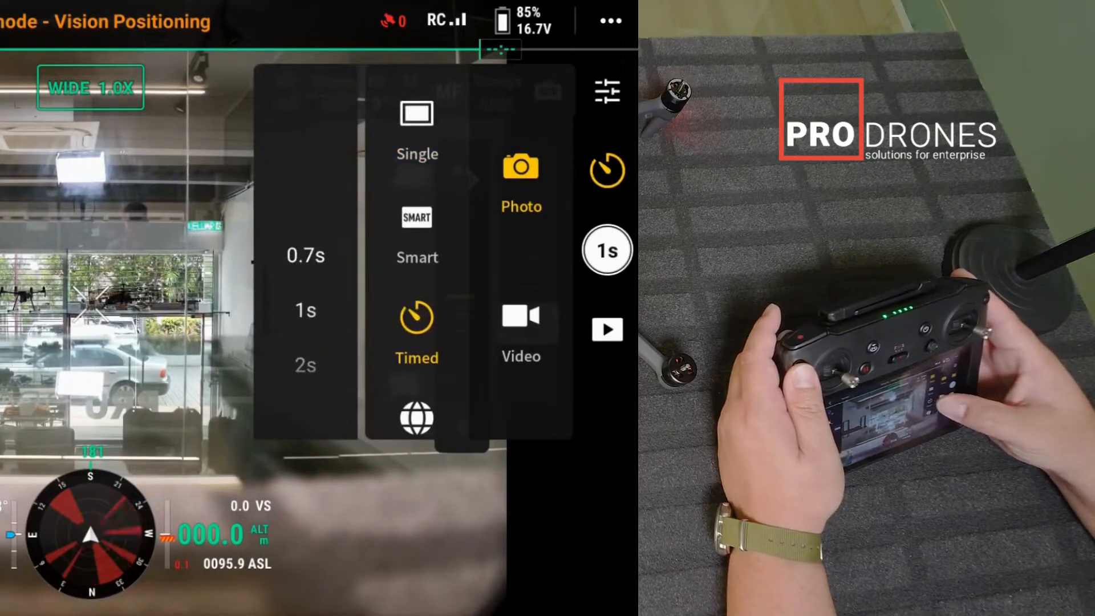